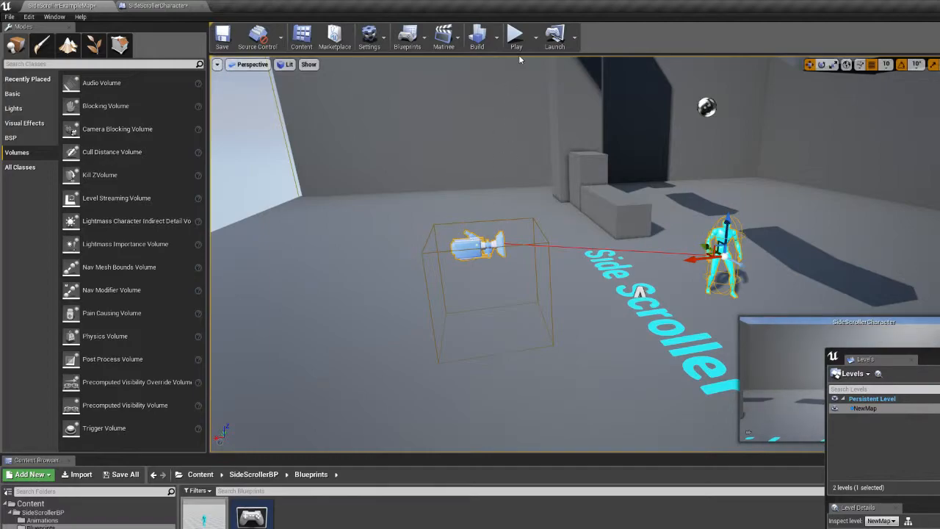
# Step: Play-test the side-scroller level in the viewport, then stop the session
pyautogui.click(514, 36)
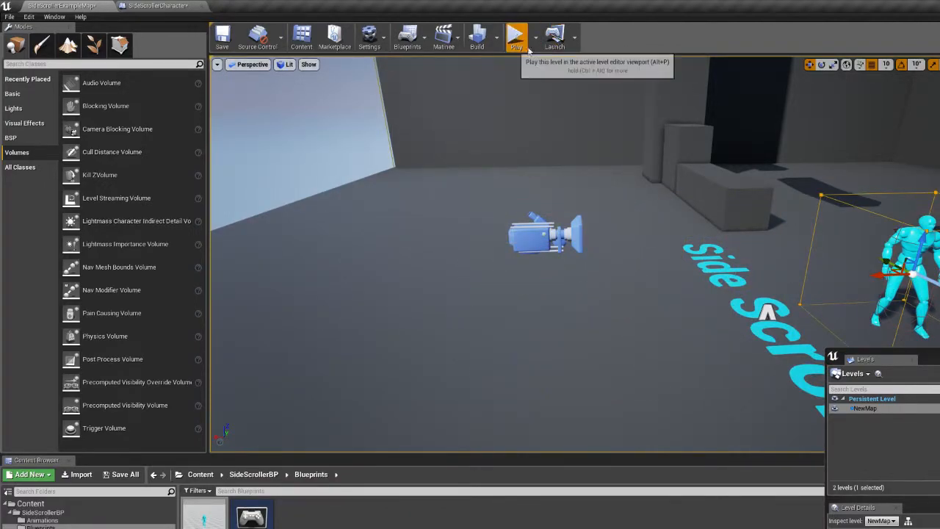
pyautogui.click(514, 35)
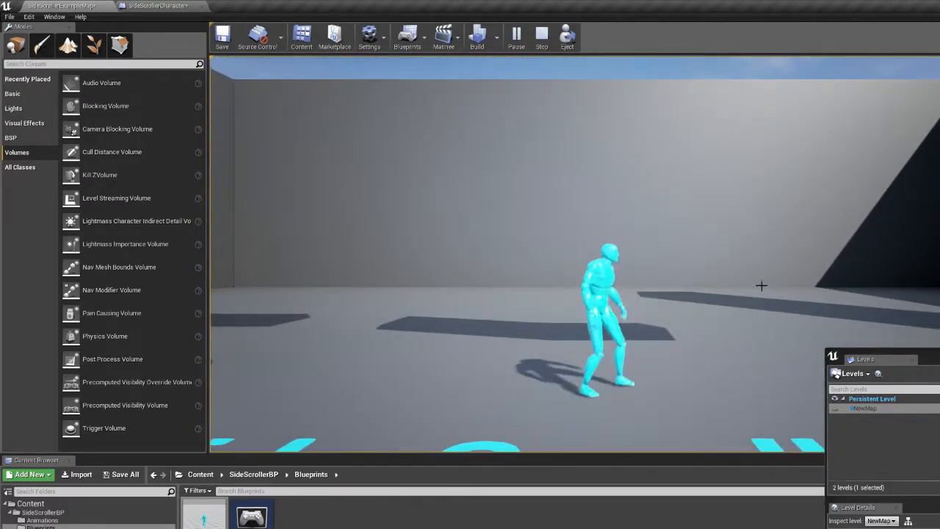
pyautogui.click(540, 36)
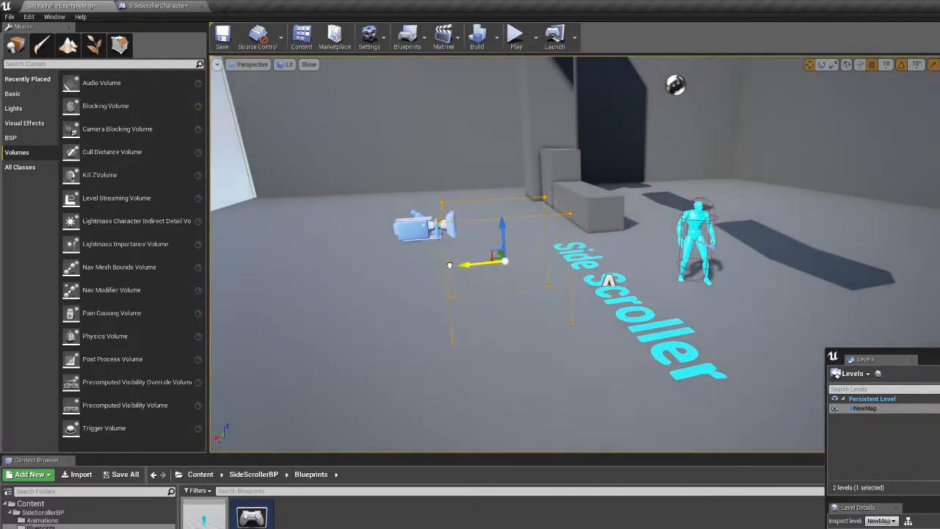
# Step: Play again and take control so the character runs through the scene
pyautogui.click(515, 35)
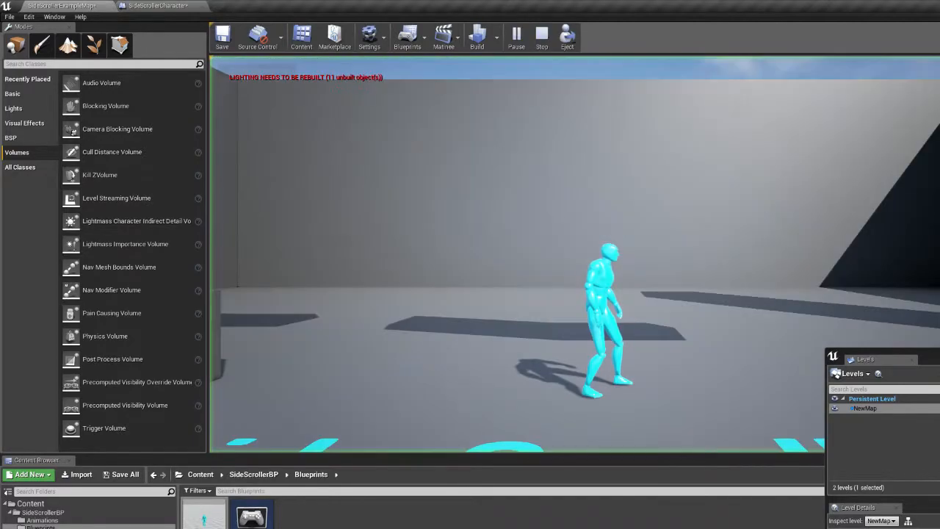
pyautogui.click(514, 35)
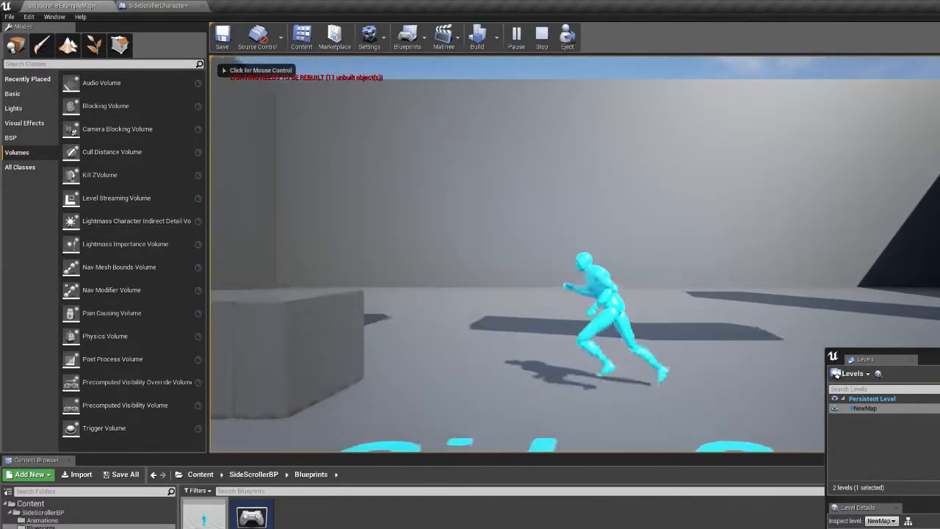